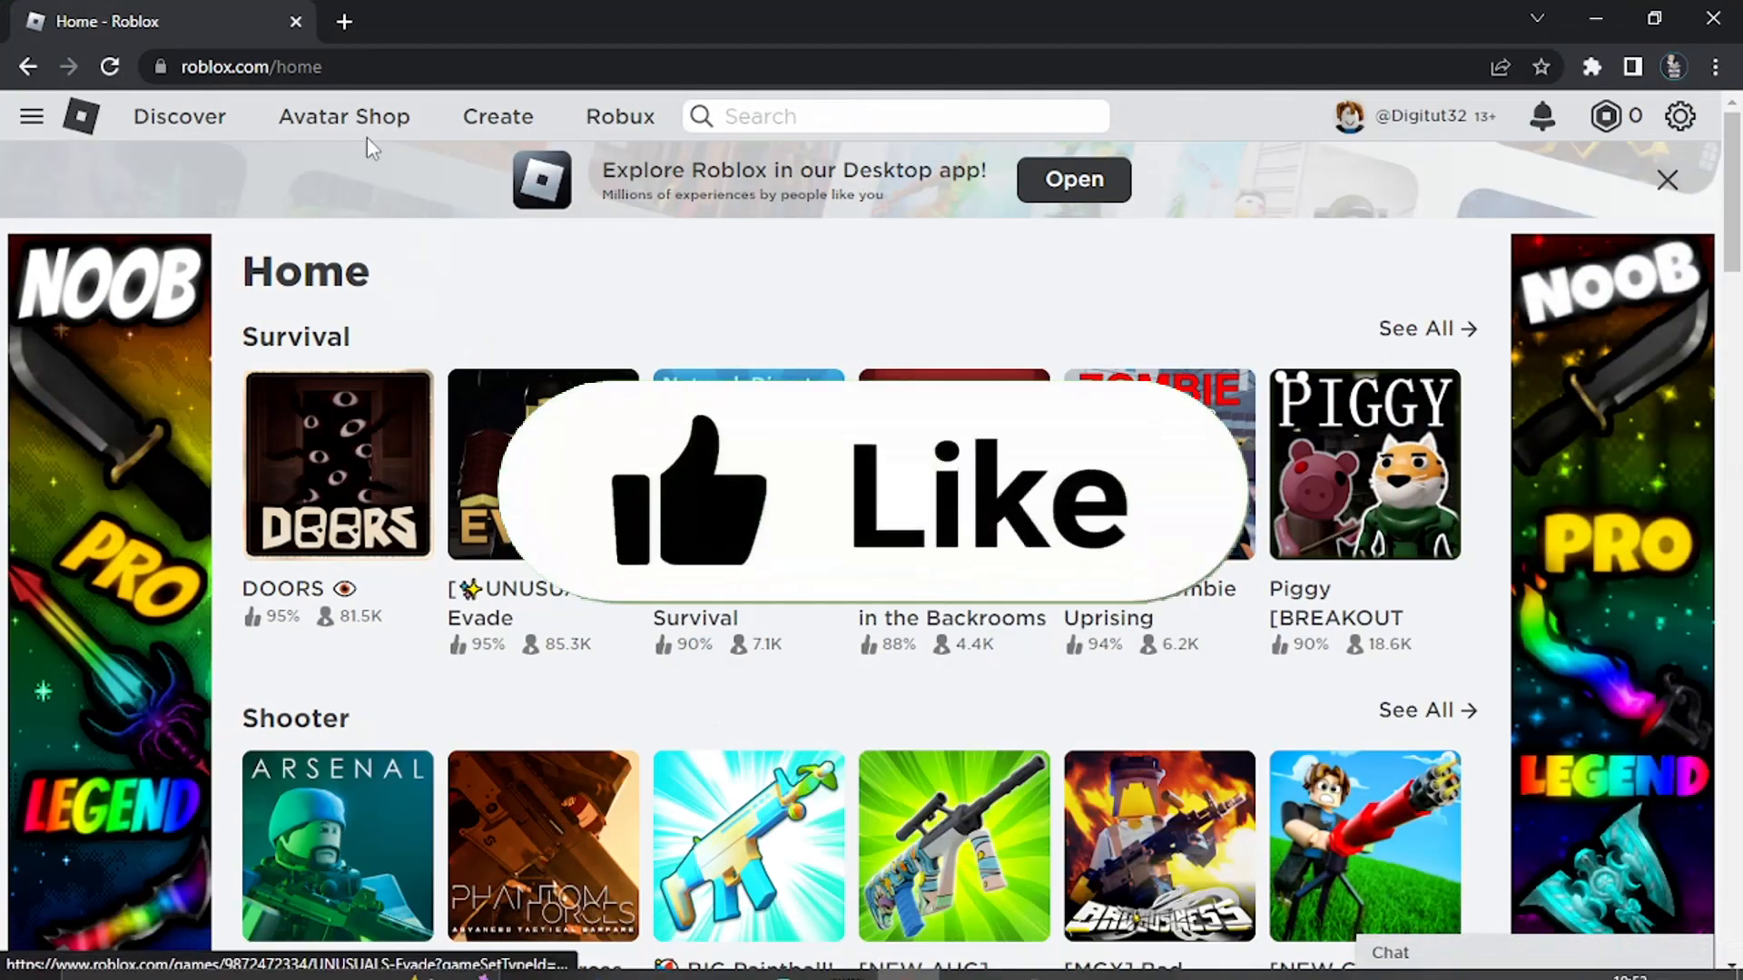
# Step: Open the Zombie Uprising game page from its tile on the Roblox home page
pyautogui.click(878, 501)
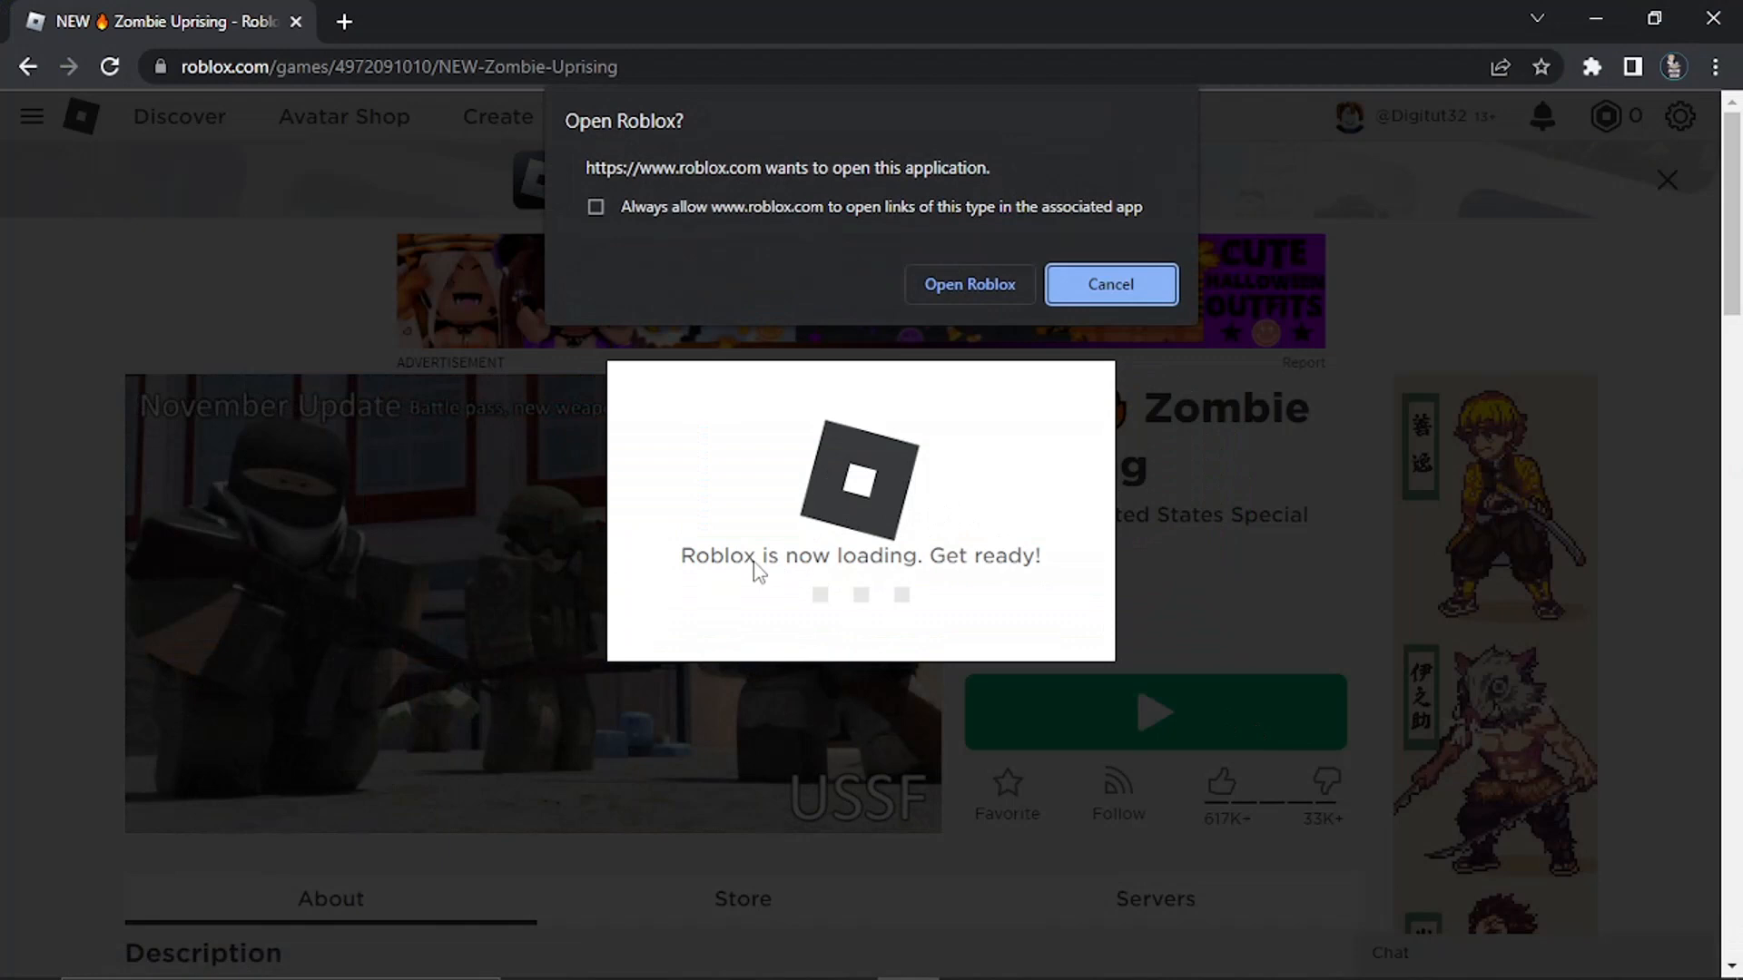
pyautogui.moveTo(1083, 357)
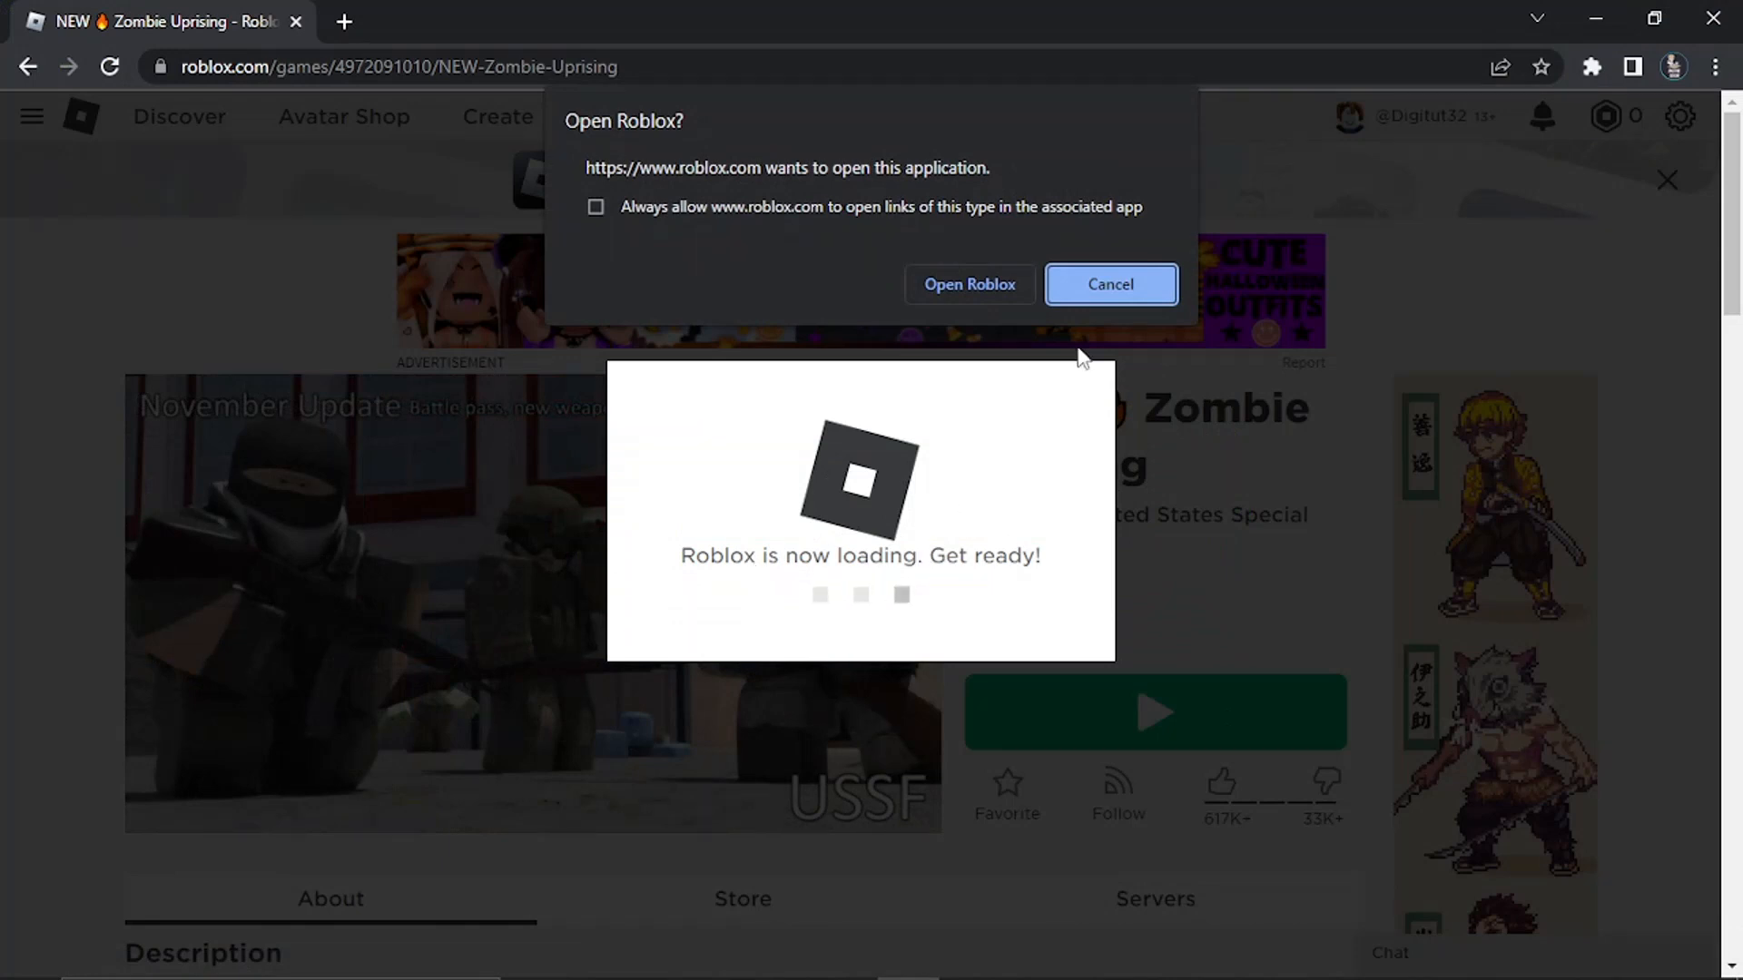
# Step: Cancel the Open Roblox prompt to abandon launching Zombie Uprising
pyautogui.click(968, 283)
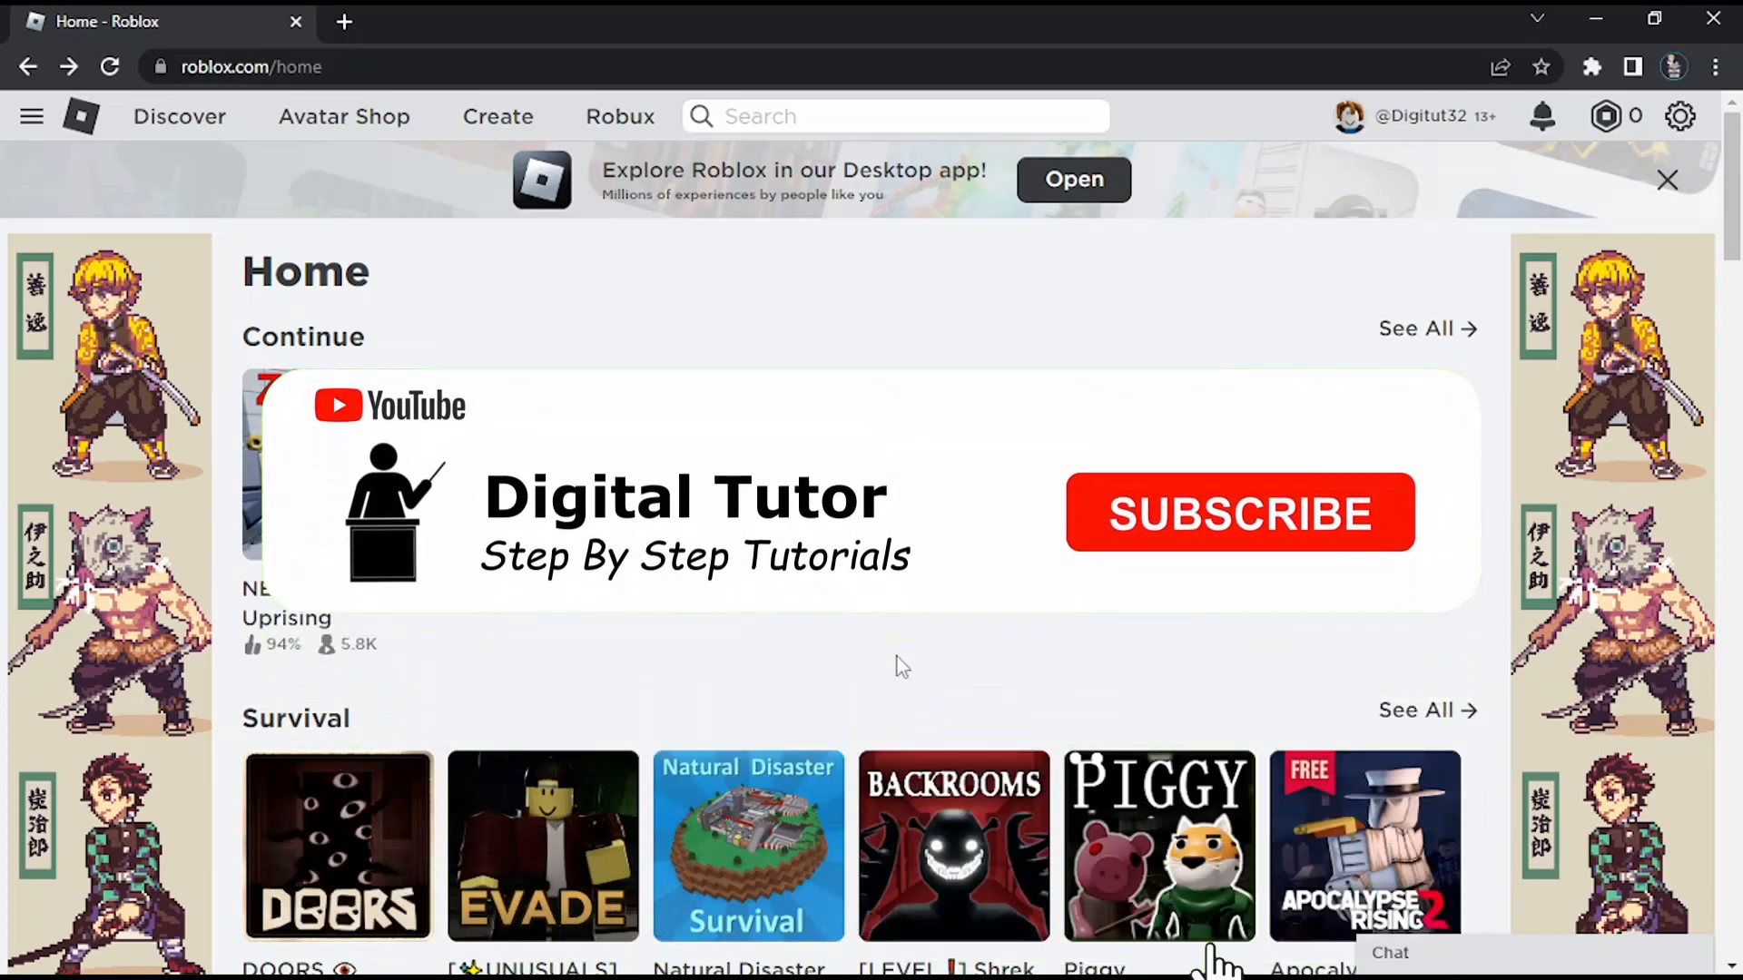
pyautogui.click(1237, 512)
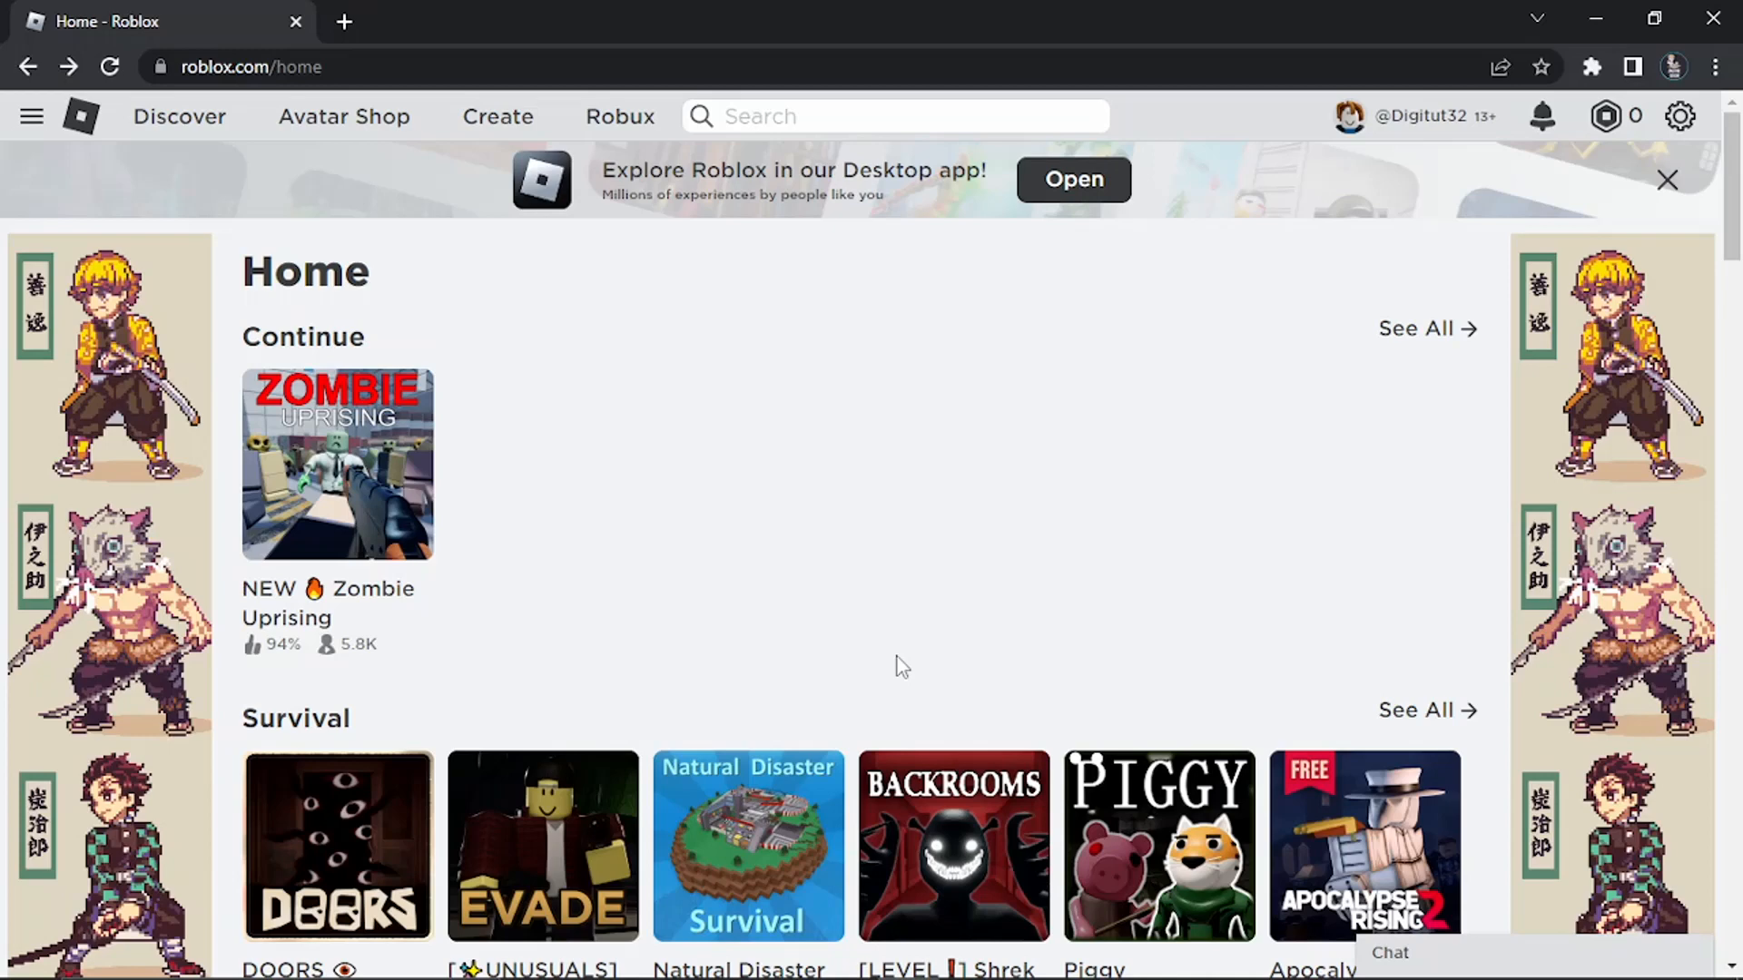
pyautogui.moveTo(889, 665)
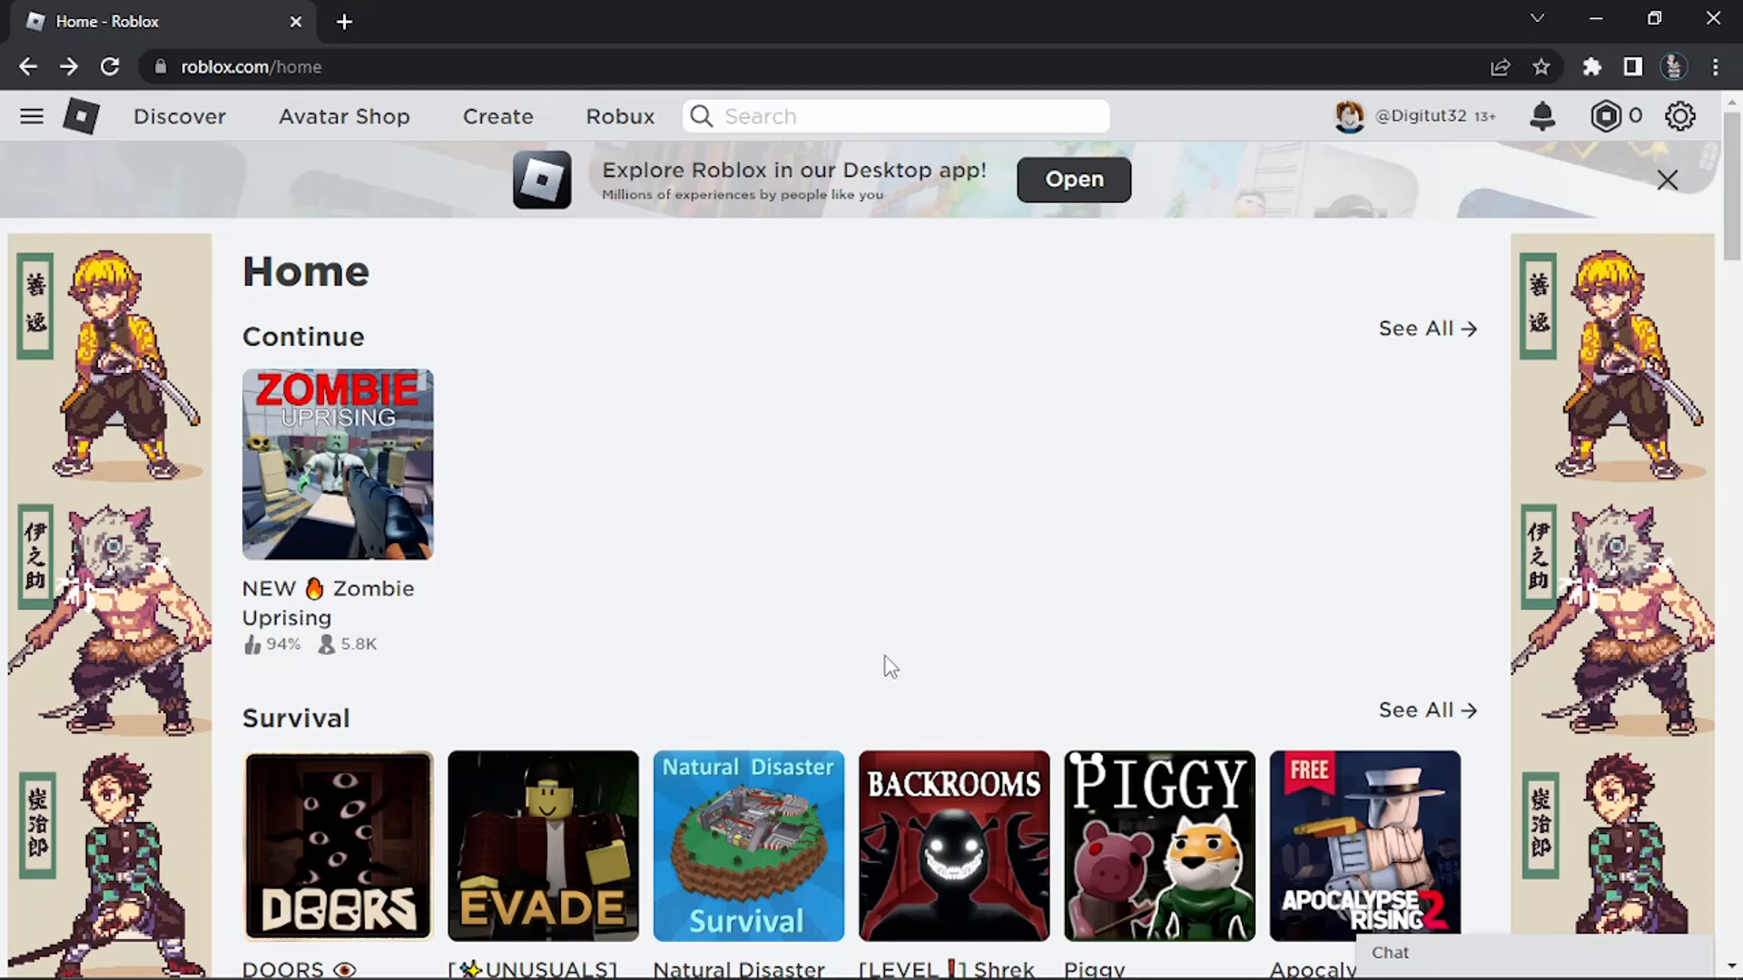
pyautogui.moveTo(500, 449)
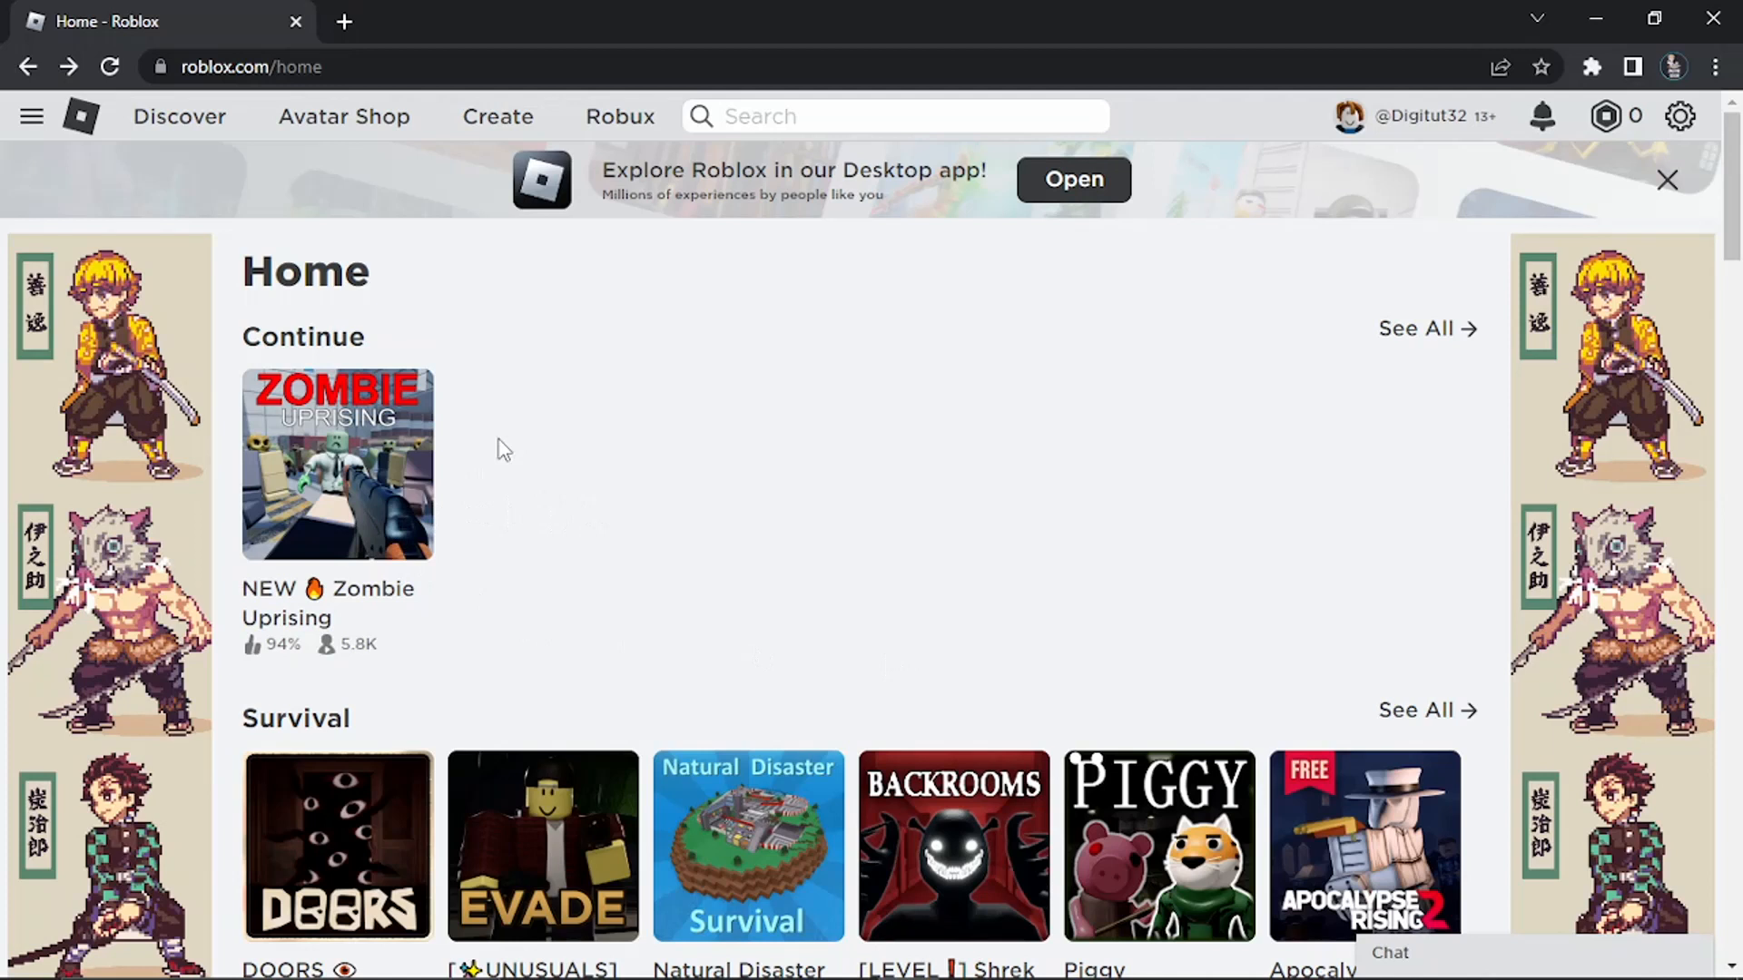
pyautogui.moveTo(1653, 20)
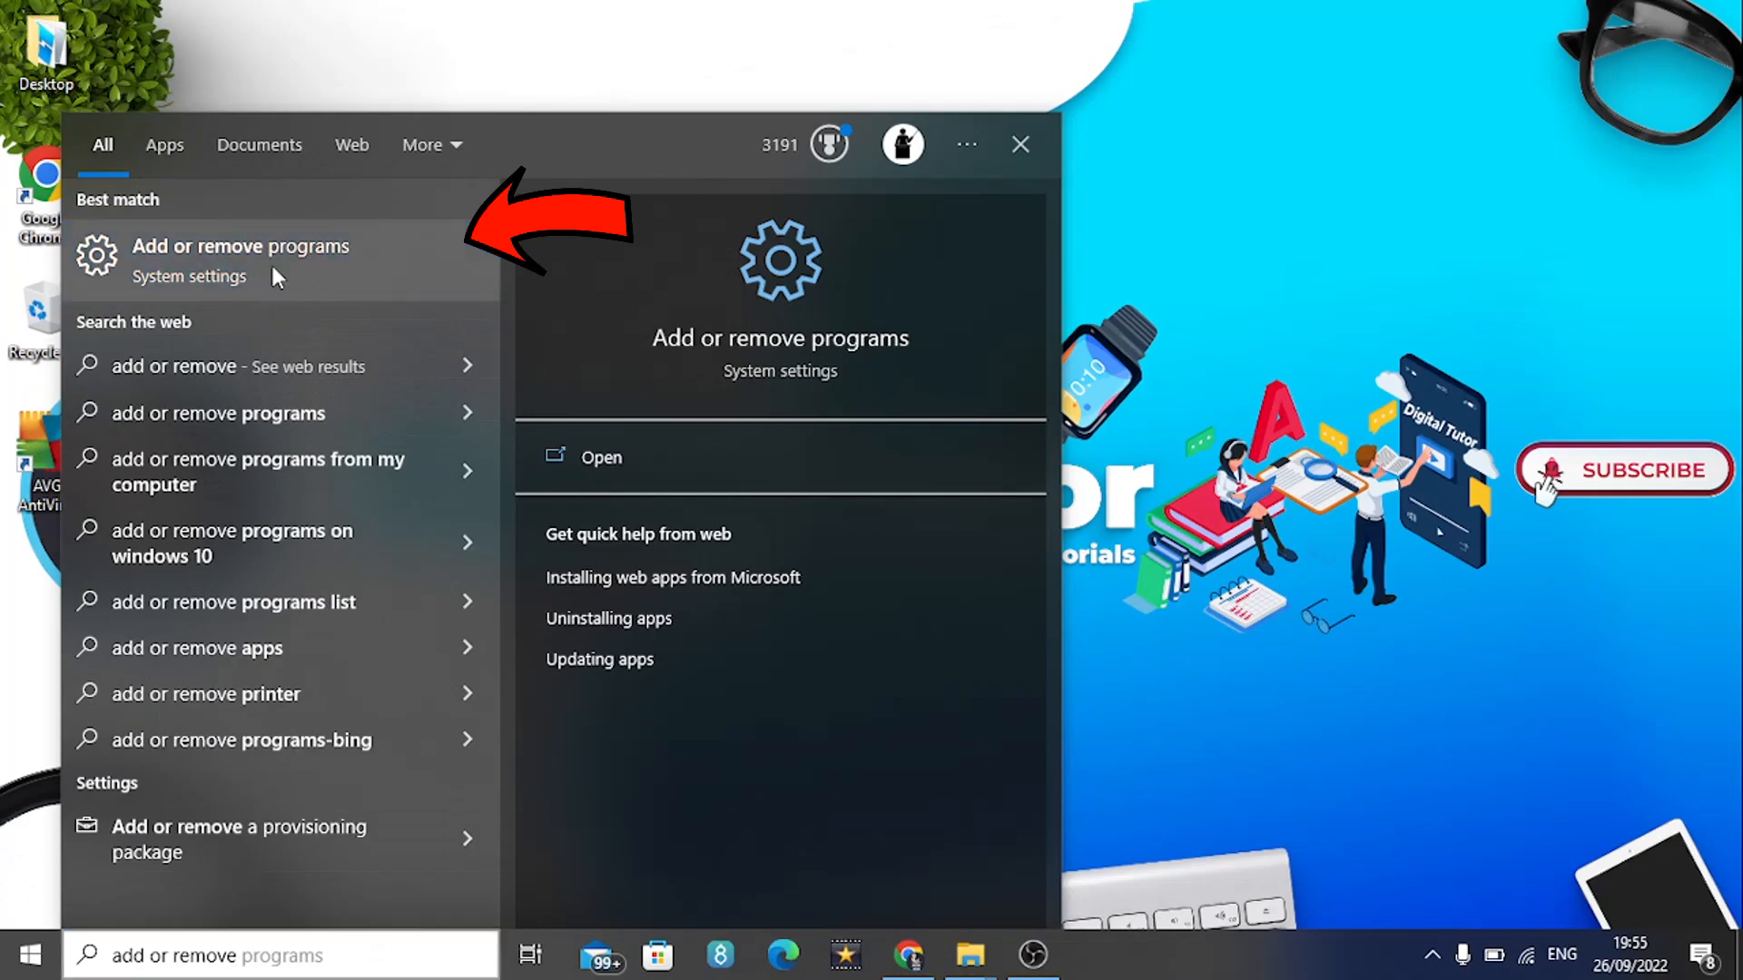
# Step: Choose the 'Add or remove programs' best match from the Start search results
pyautogui.click(239, 246)
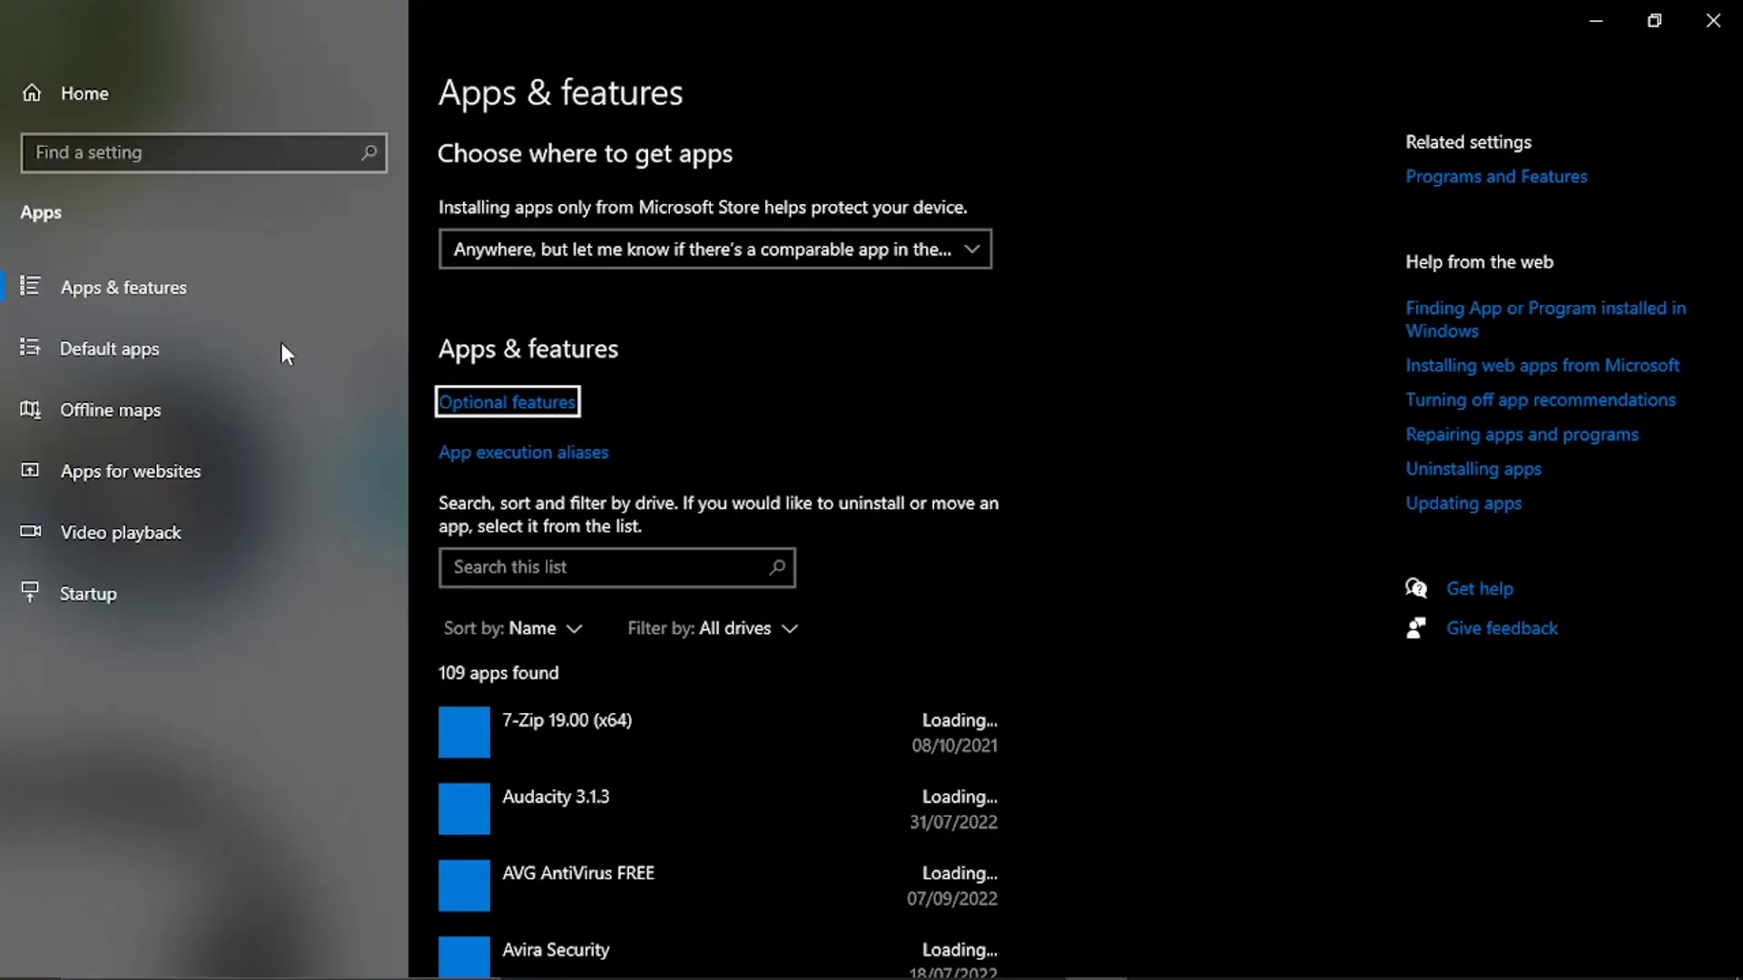
pyautogui.moveTo(1425, 445)
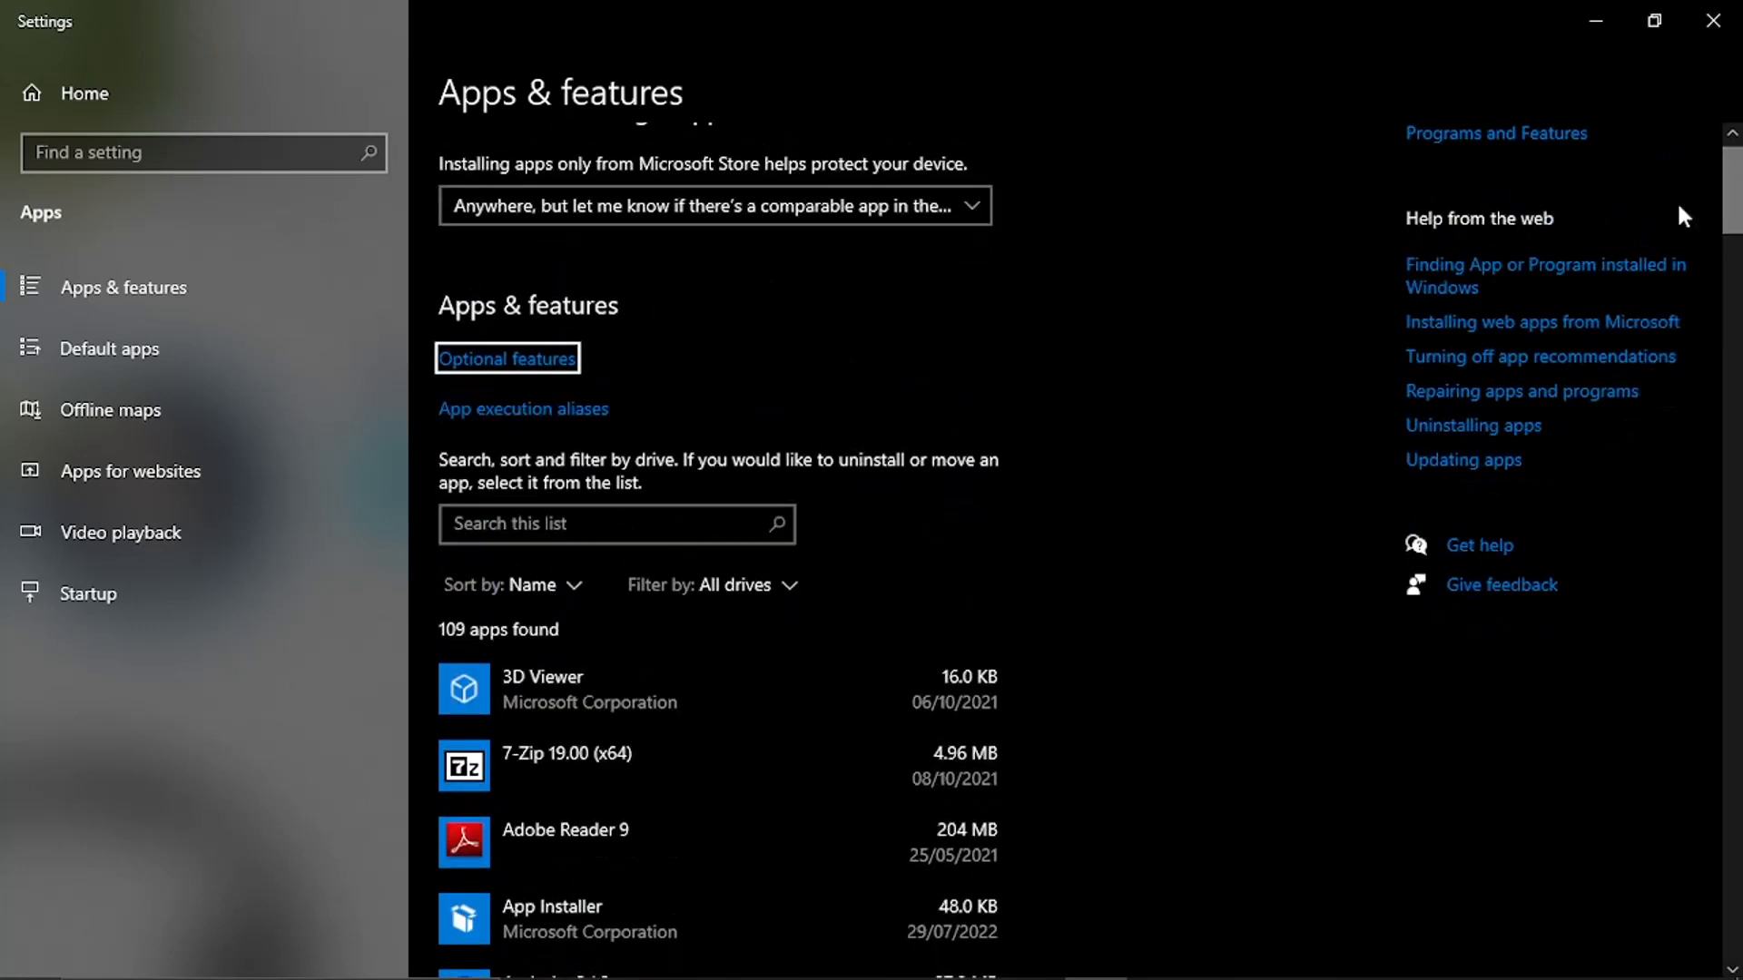
# Step: Search the installed apps list for 'roblox' to show only Roblox Player
pyautogui.click(615, 523)
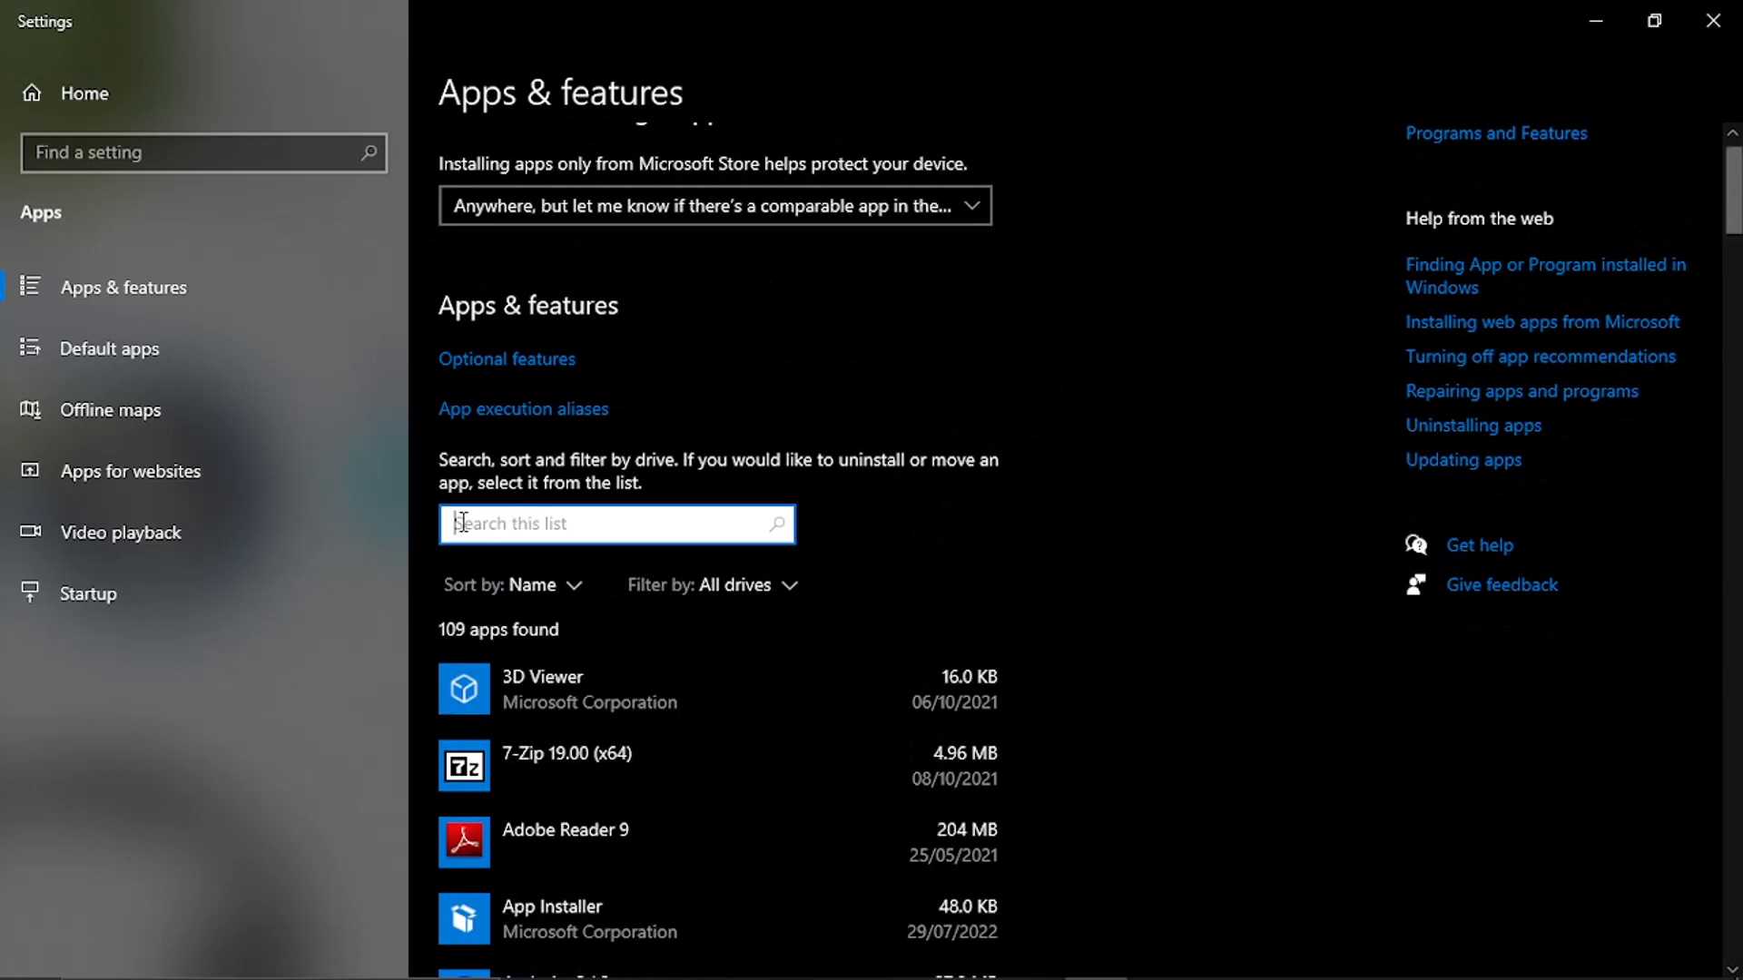
pyautogui.write('ro')
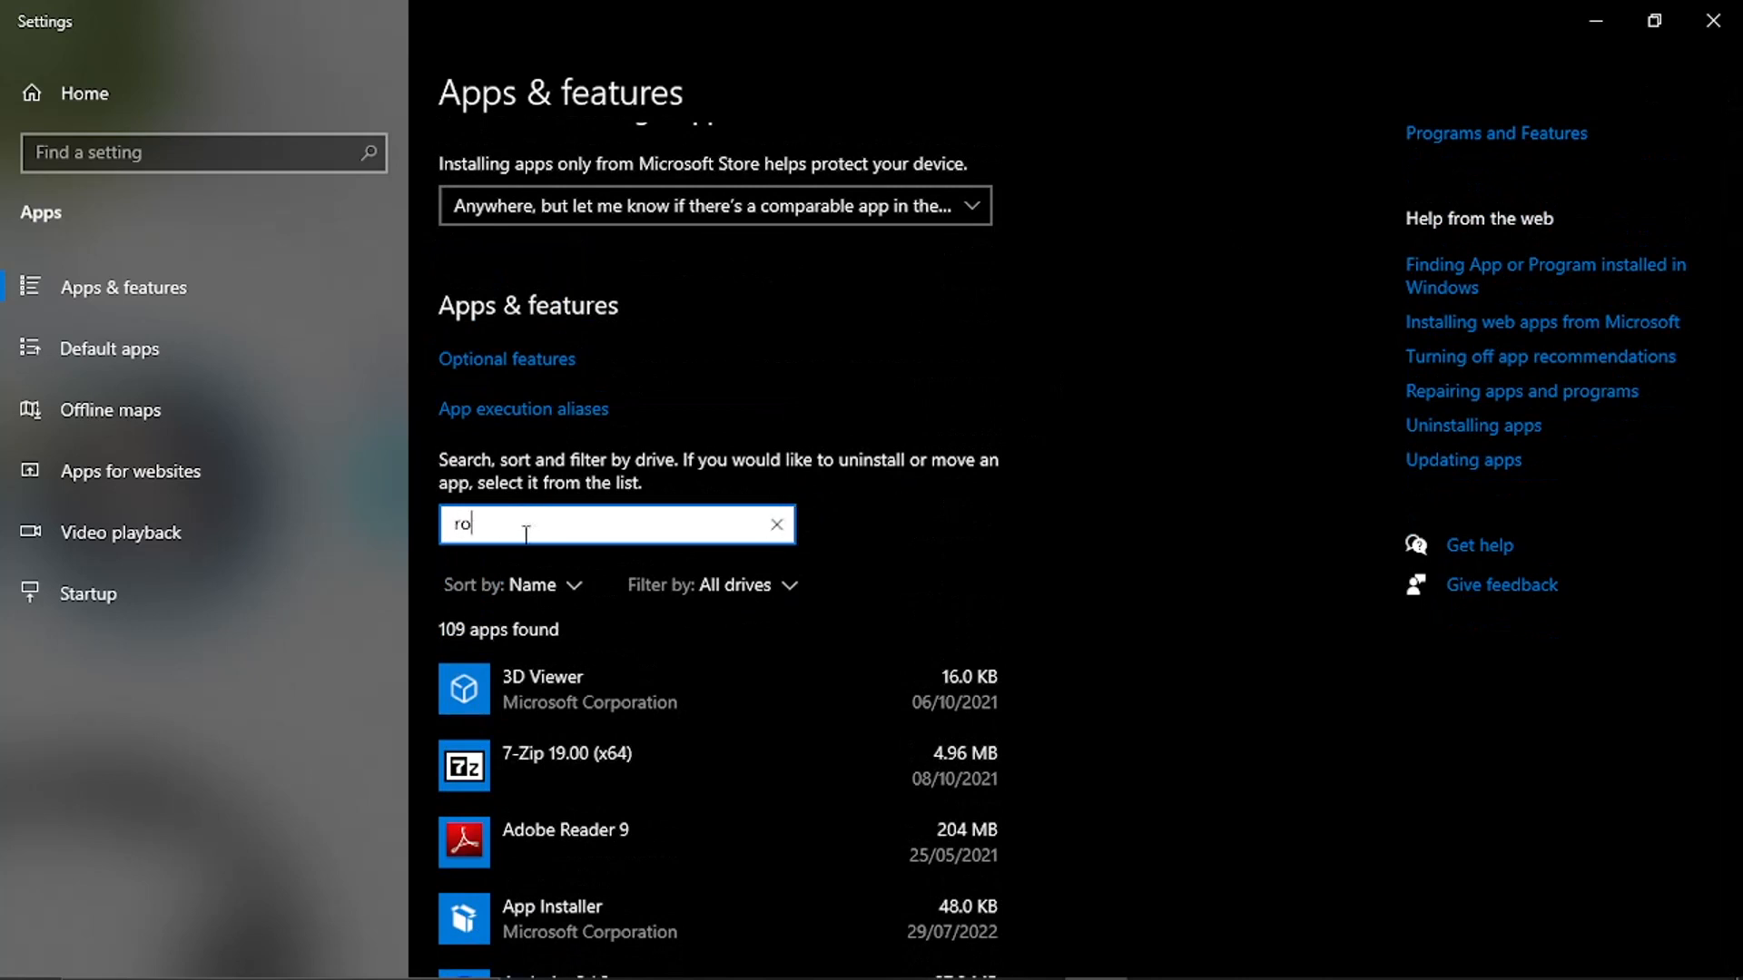
pyautogui.write('blox')
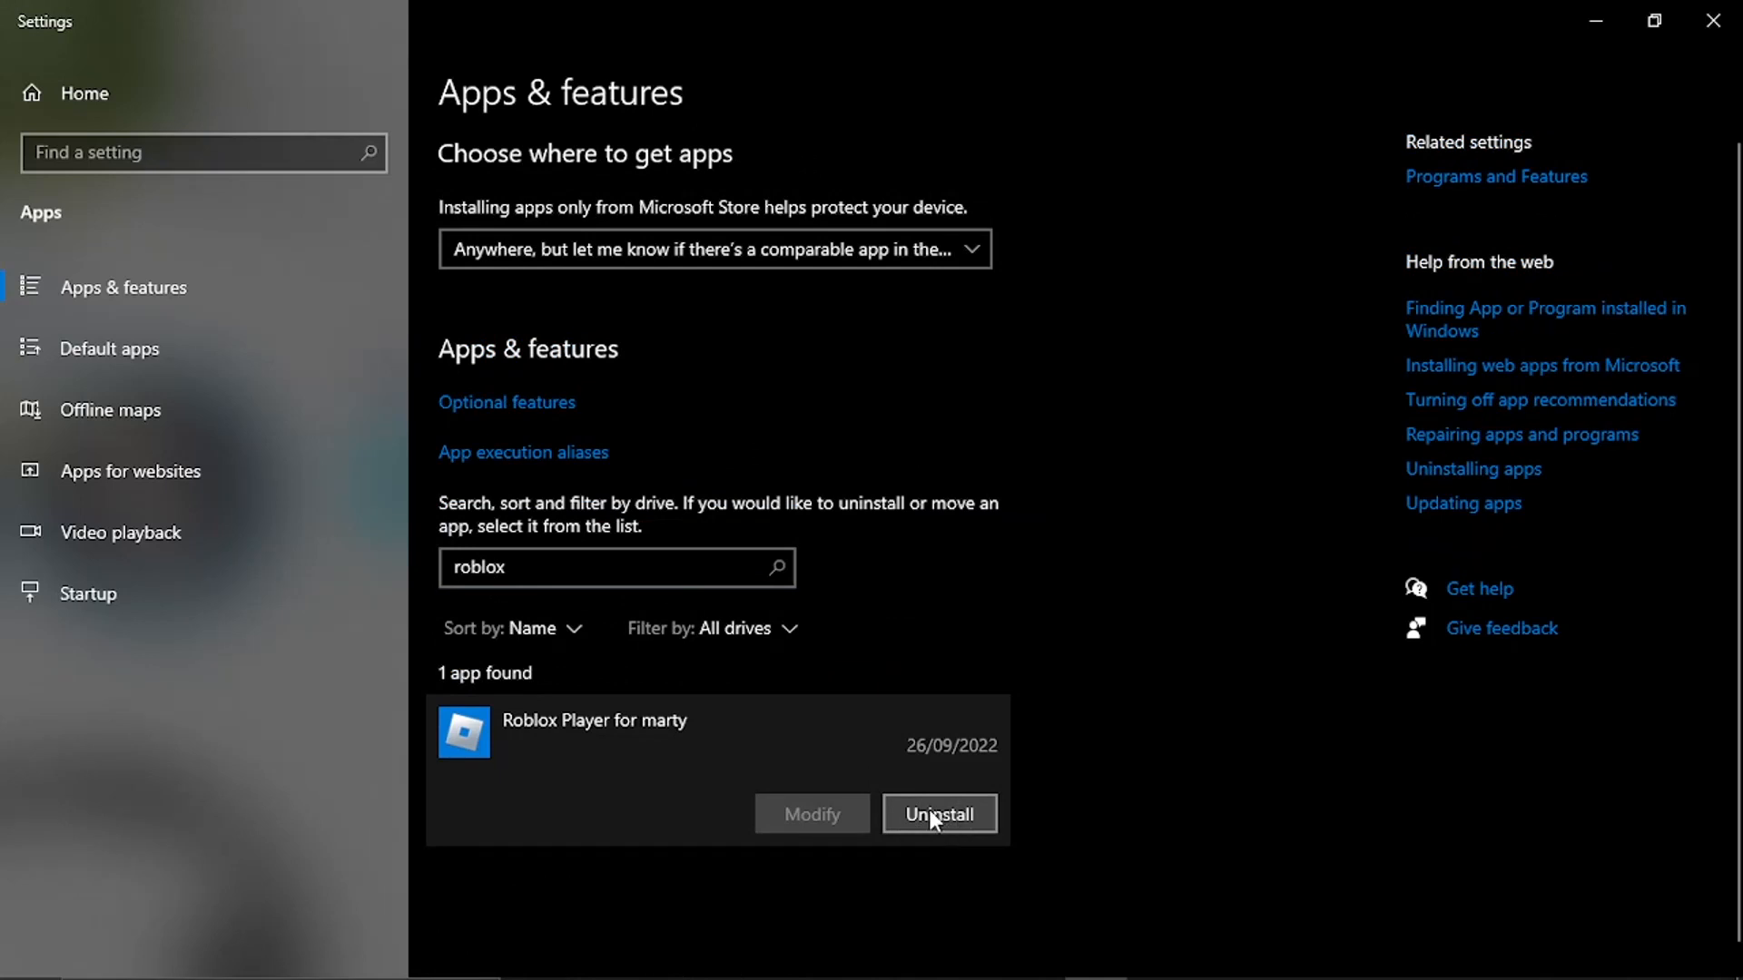
pyautogui.moveTo(608, 754)
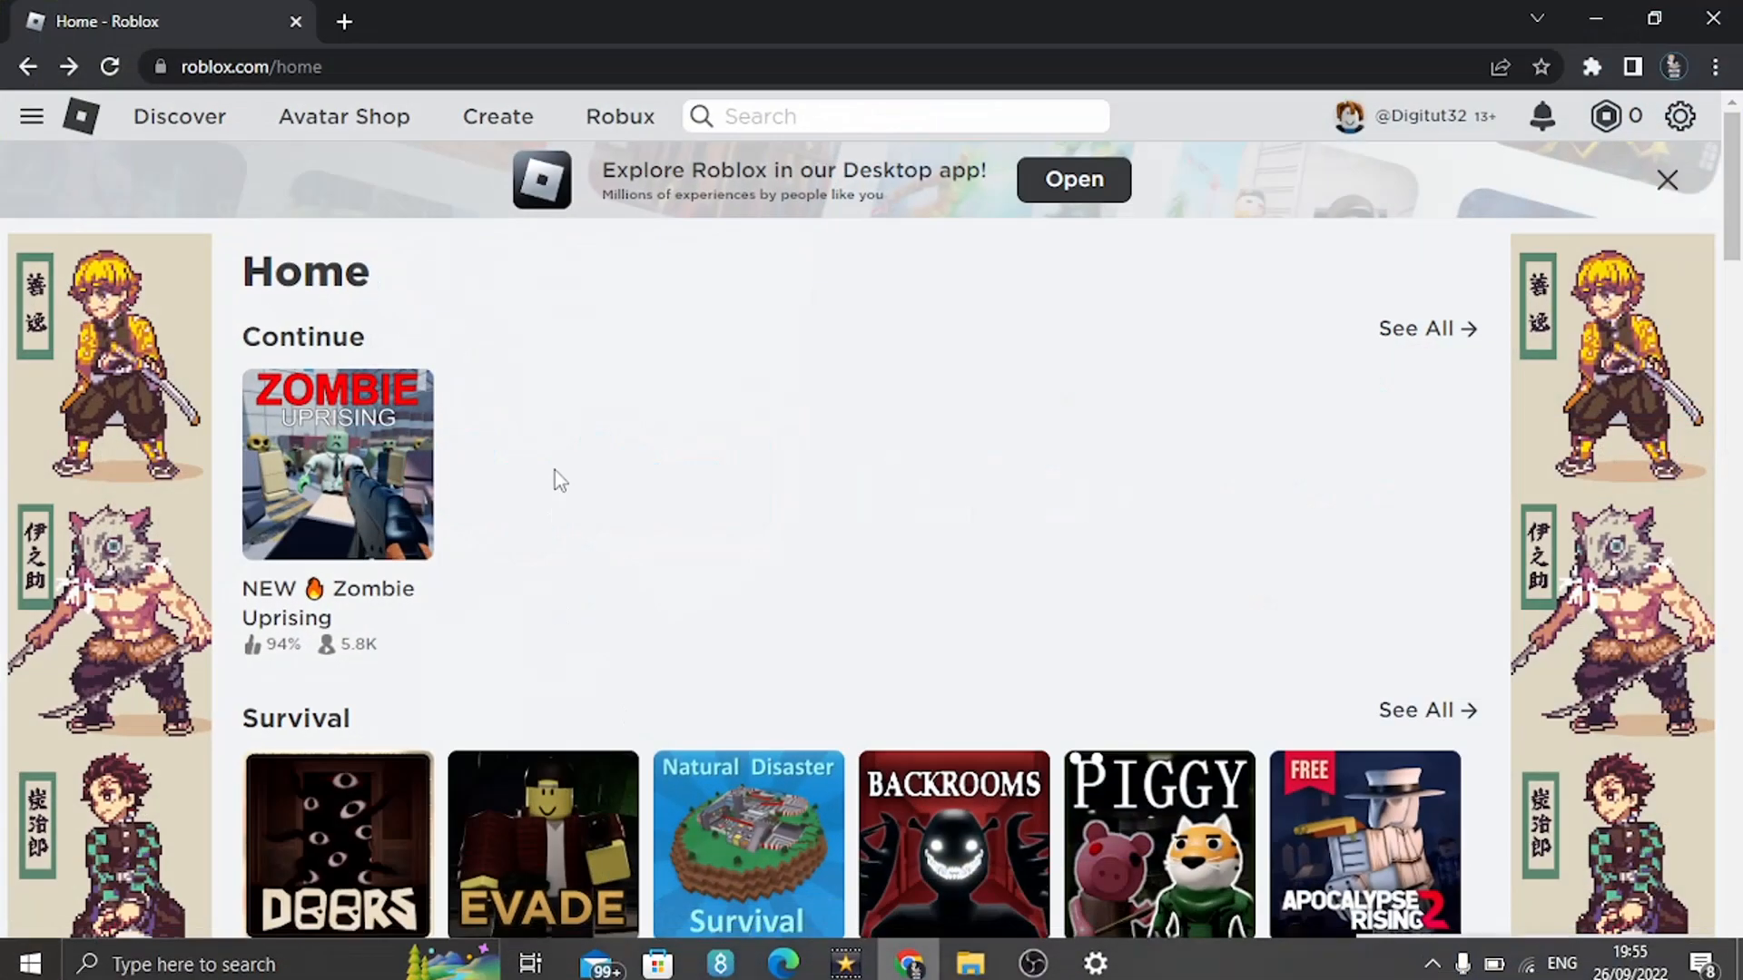
pyautogui.scroll(-3)
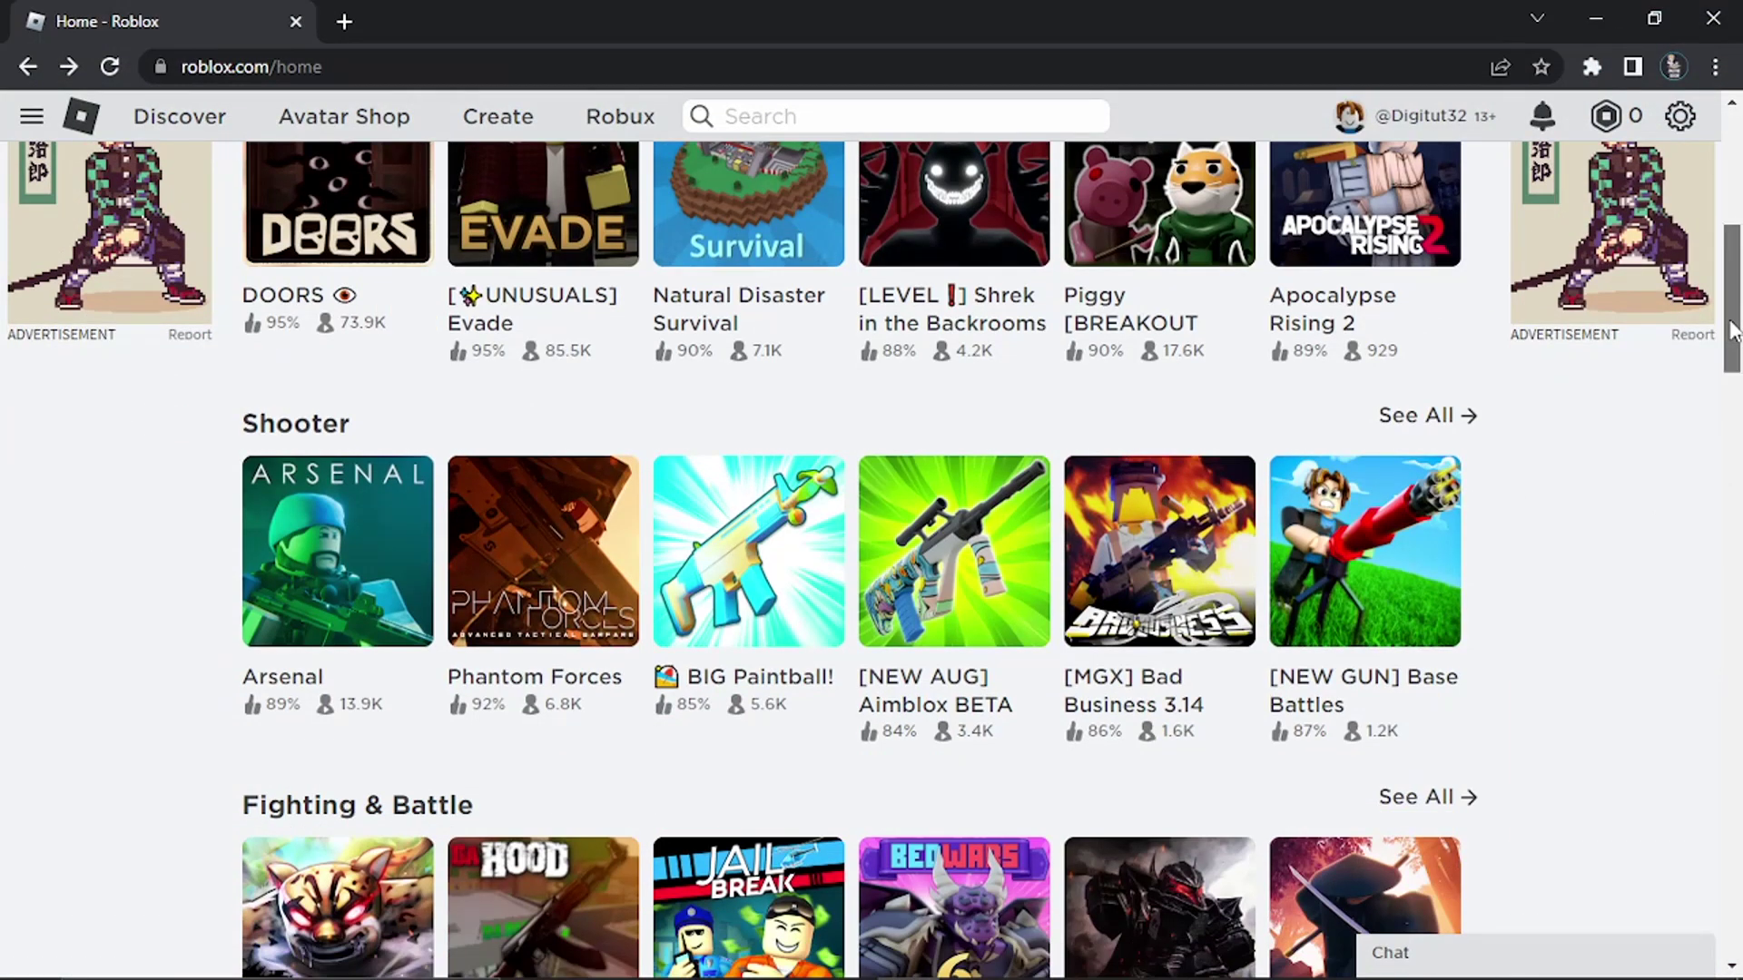
pyautogui.scroll(3)
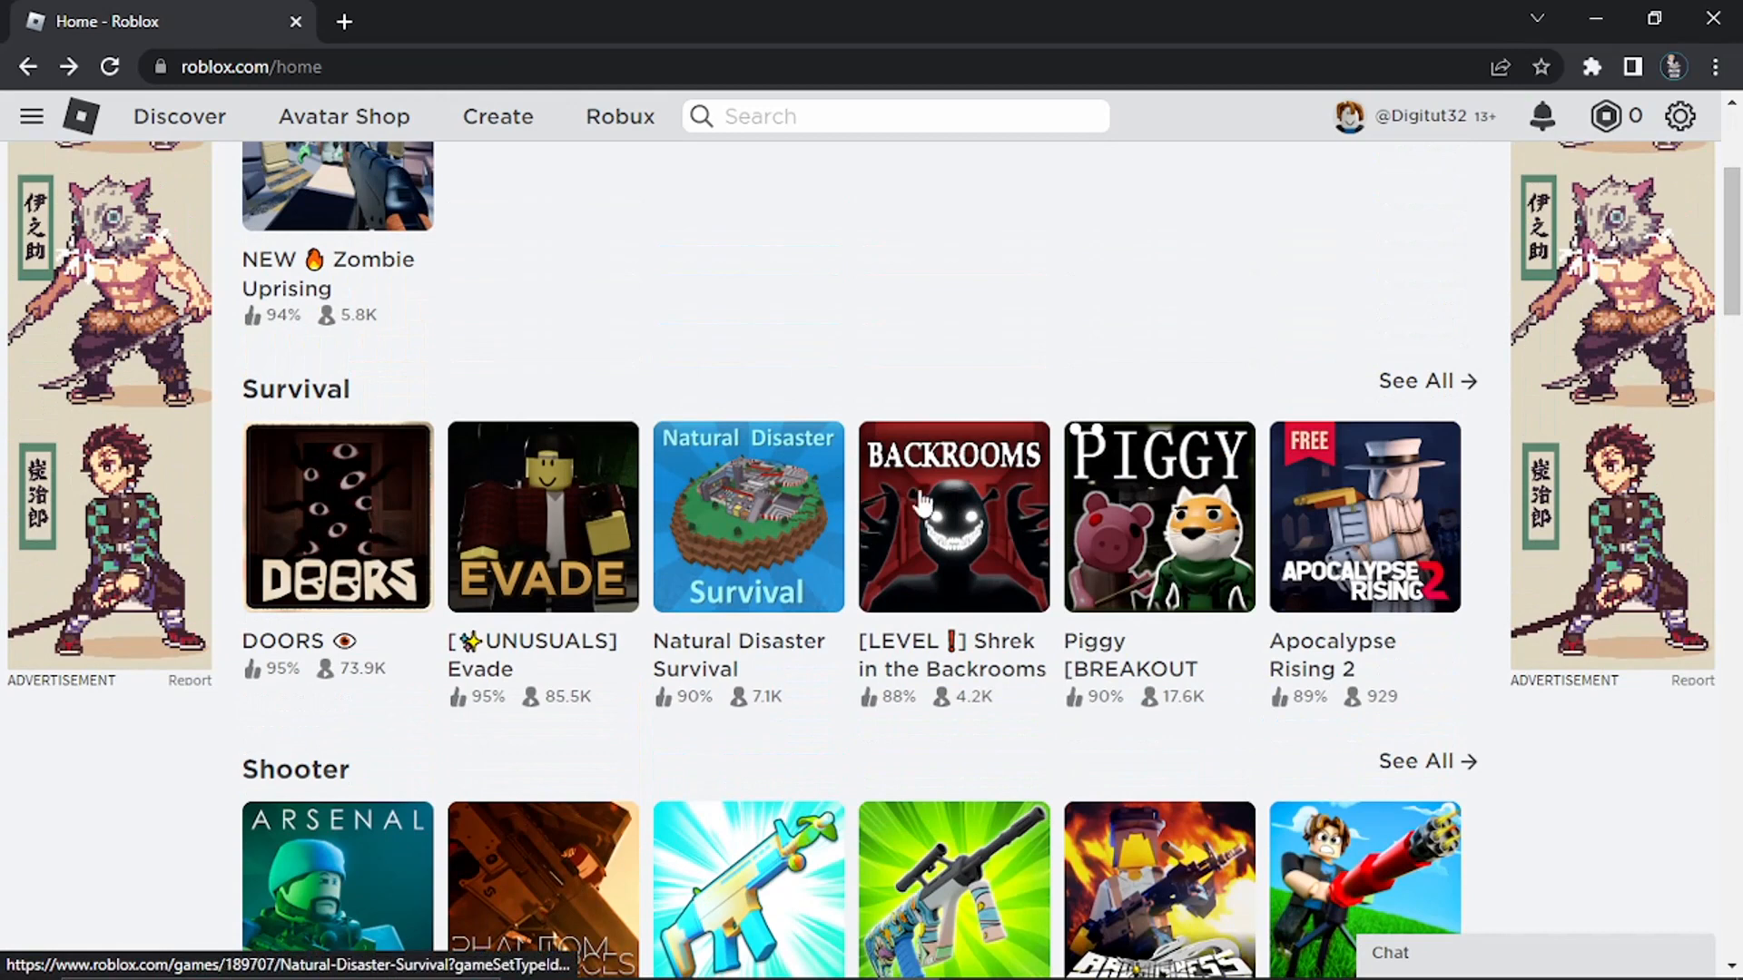
pyautogui.moveTo(772, 672)
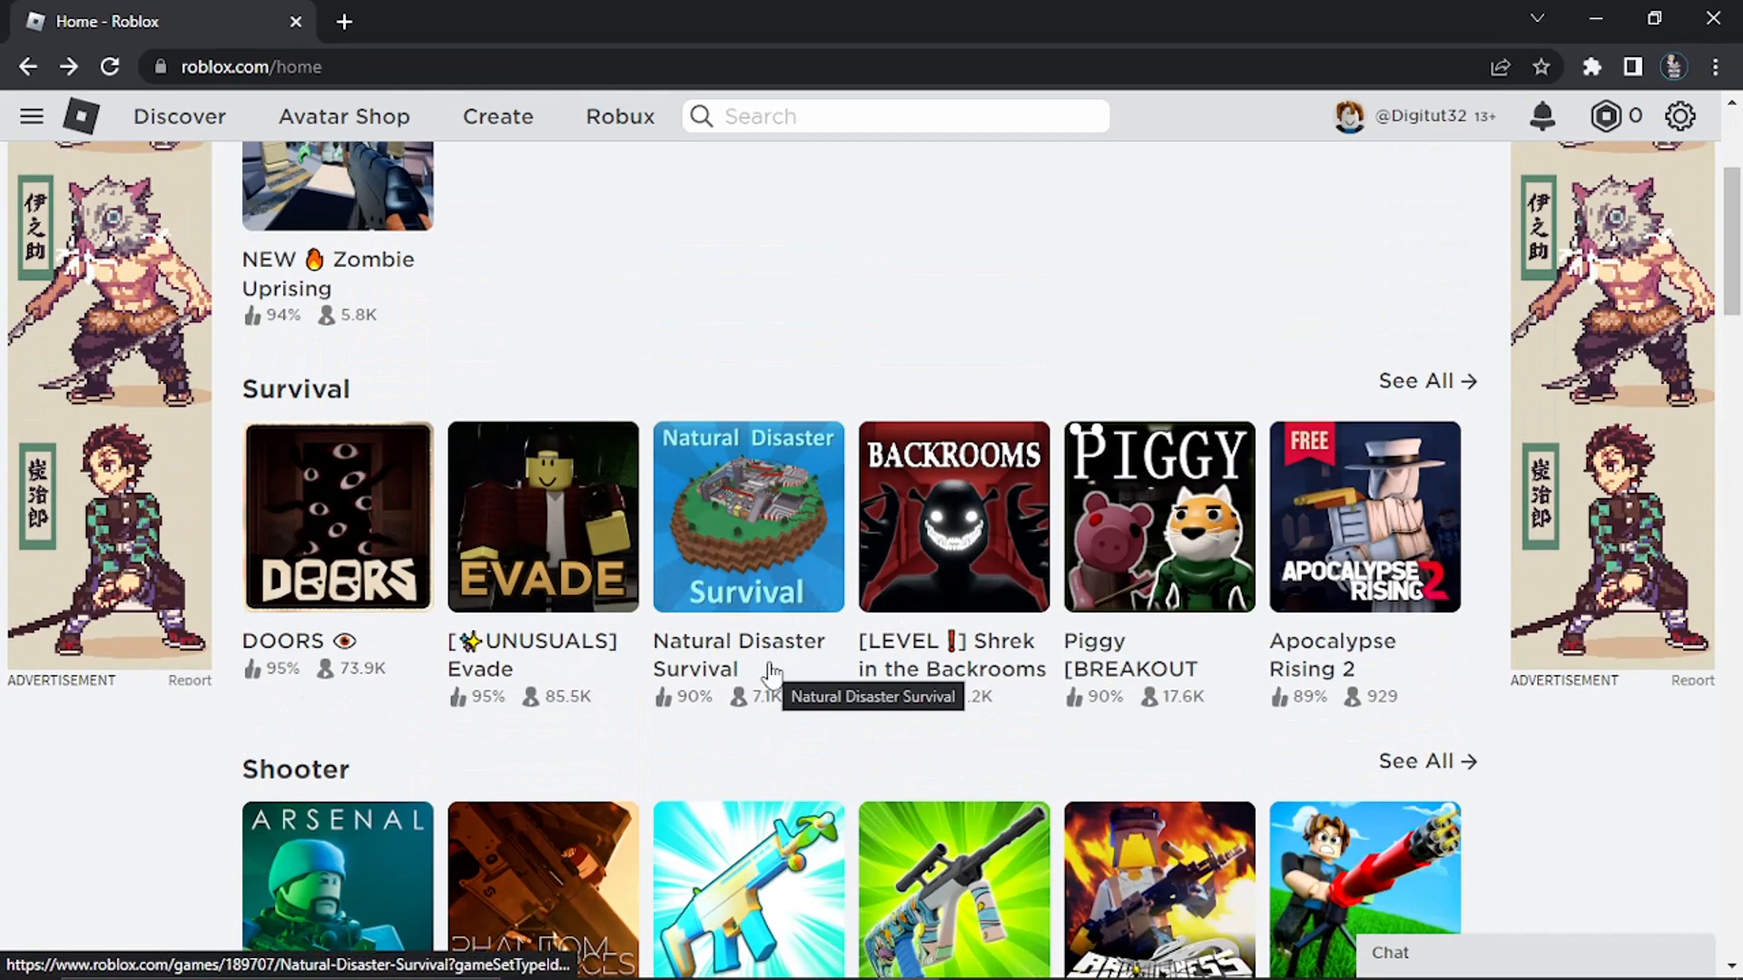